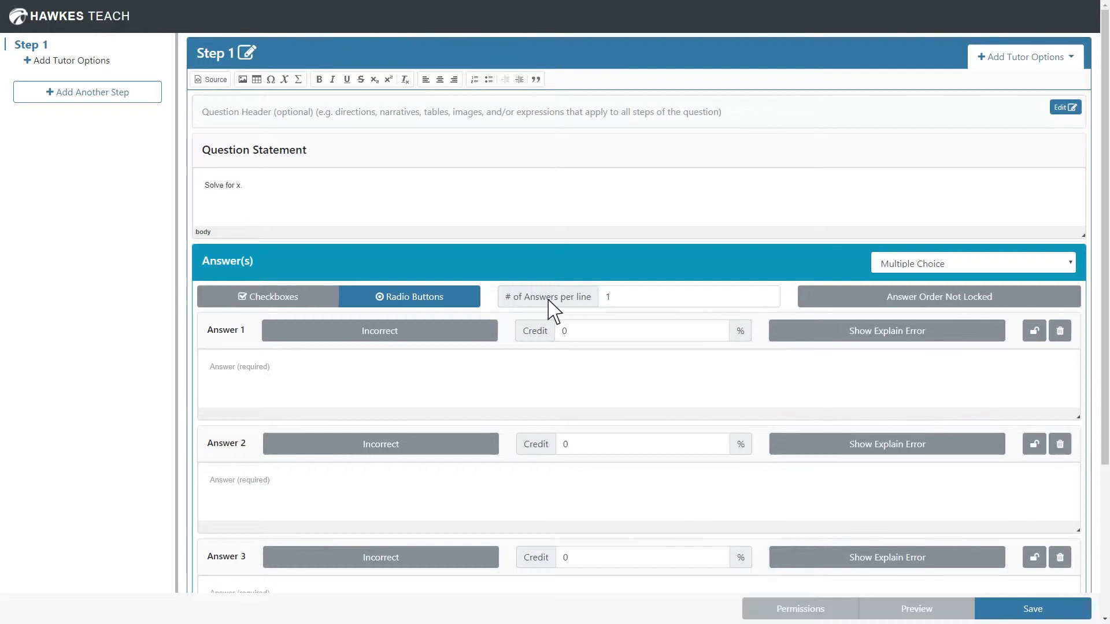
{"action": "mouse_move", "coordinate": [223, 206]}
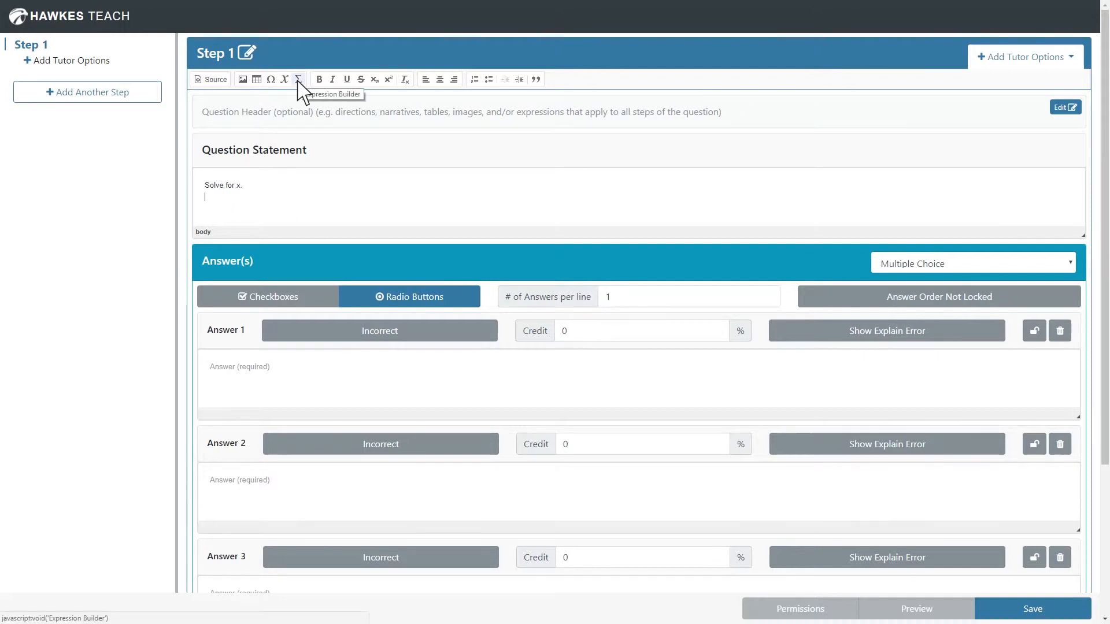
Compose the LaTeX expression \dfrac{x}{y}+p^{q}=z\pi using the fraction template
{"action": "left_click", "coordinate": [297, 78]}
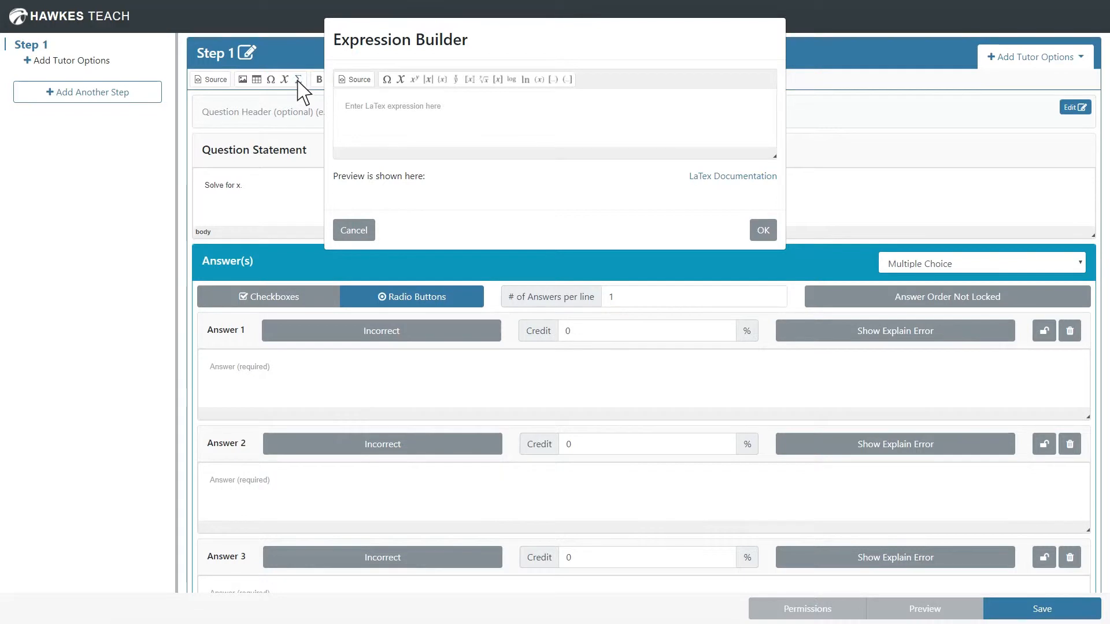
{"action": "type", "text": "\\dfrac{"}
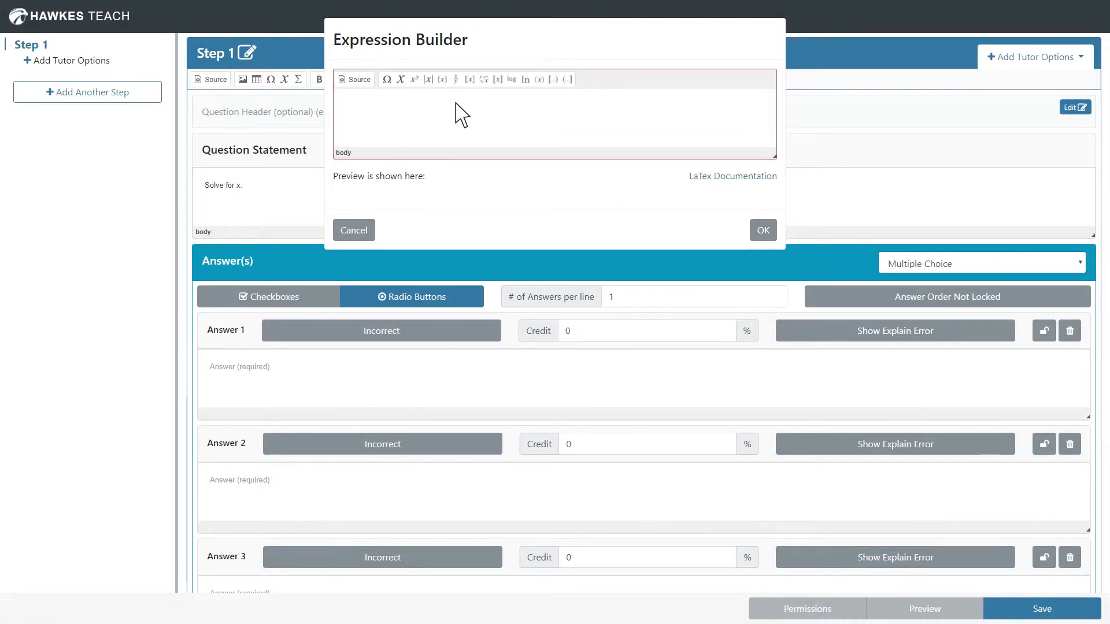
{"action": "left_click", "coordinate": [468, 78]}
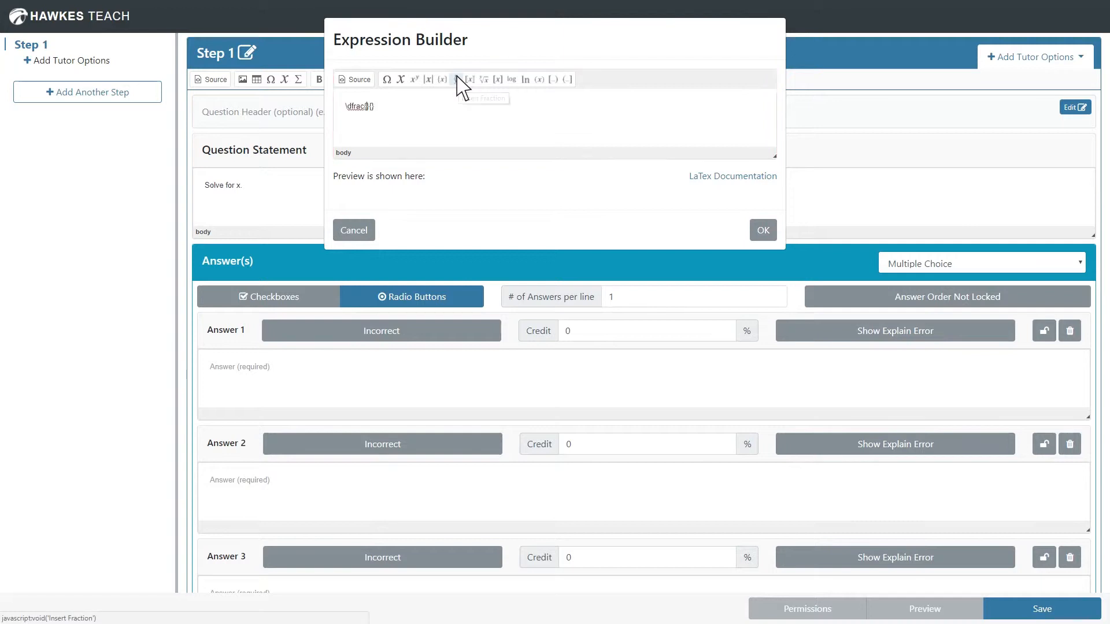
{"action": "type", "text": "x"}
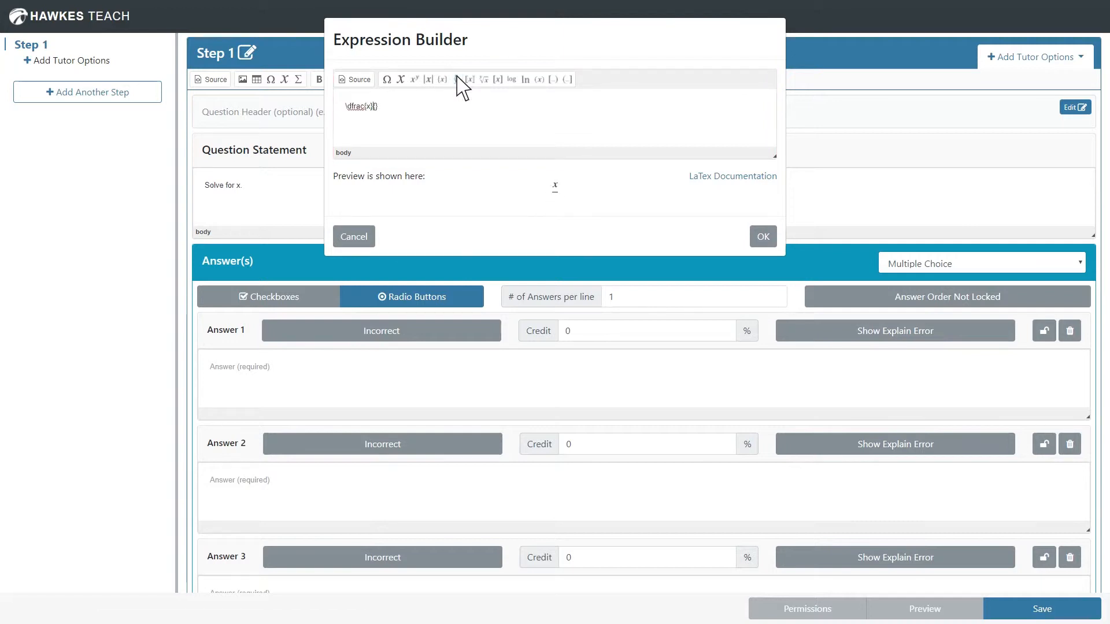
{"action": "type", "text": "{y}="}
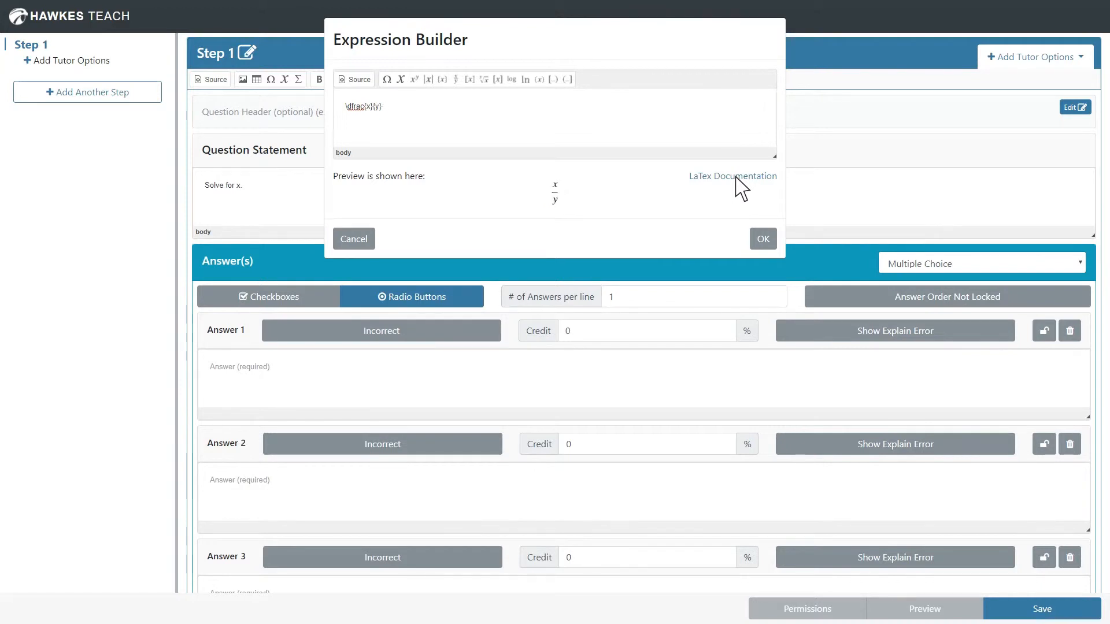
{"action": "mouse_move", "coordinate": [452, 118]}
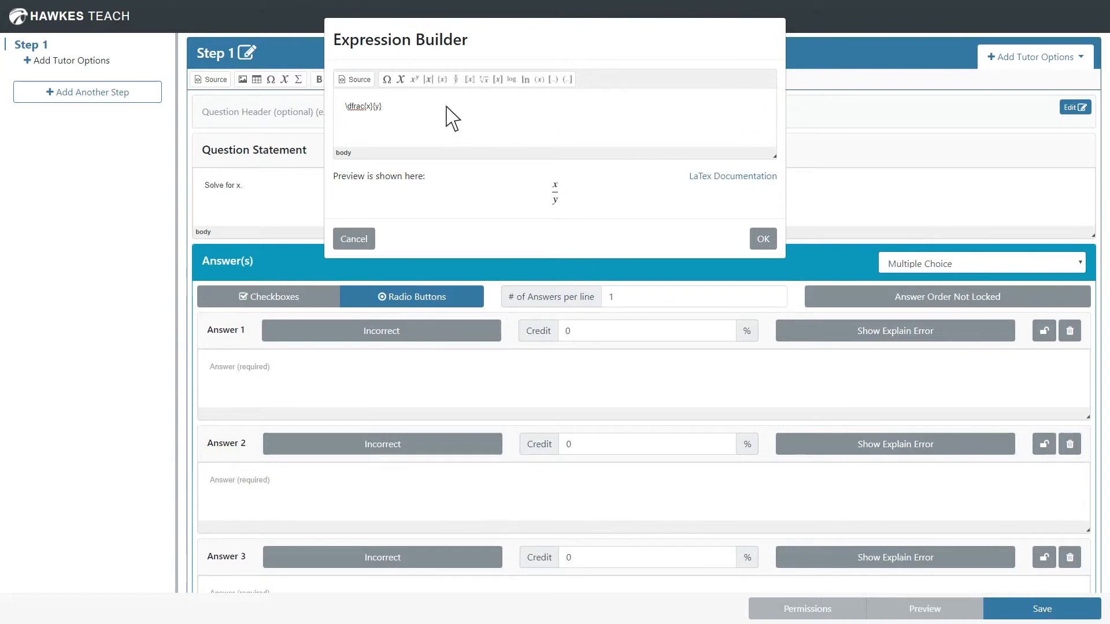
{"action": "type", "text": "+p"}
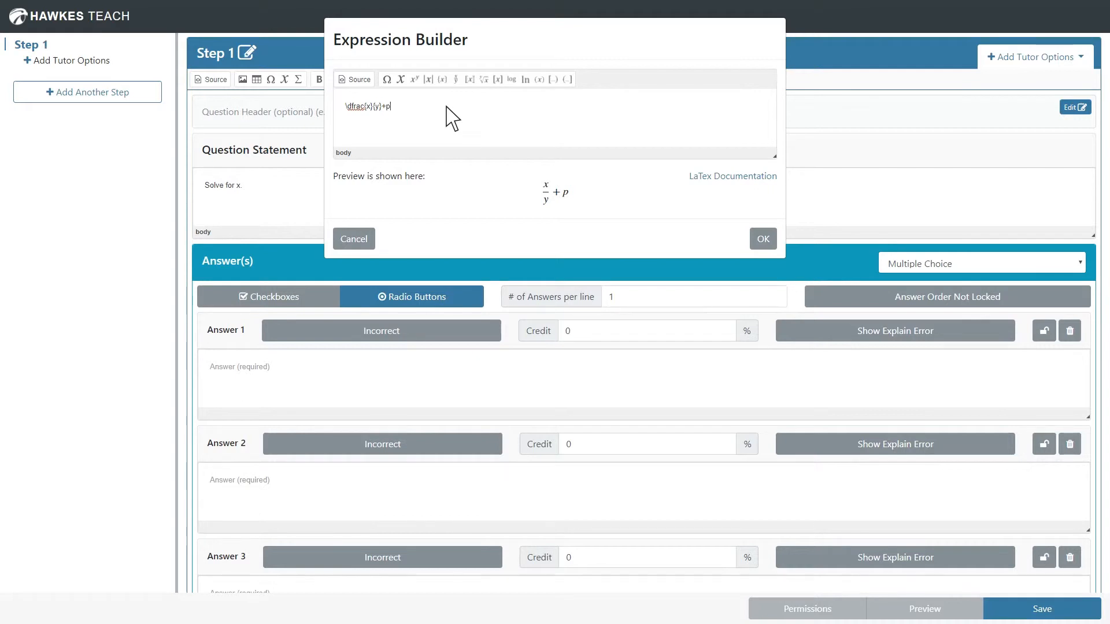
{"action": "type", "text": "^{q}"}
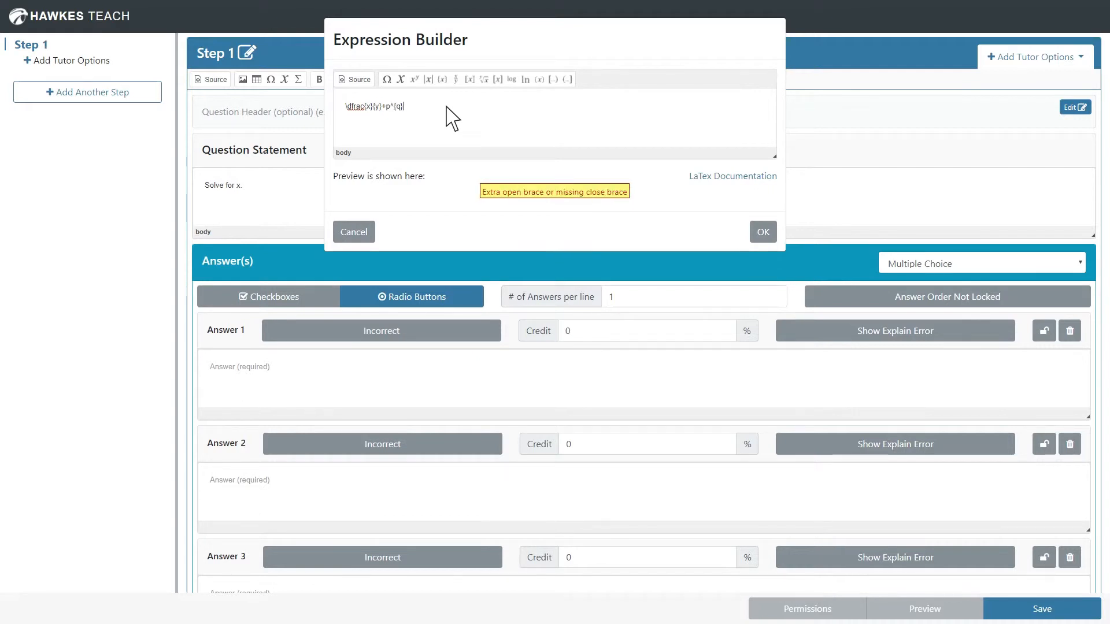
{"action": "type", "text": "=z"}
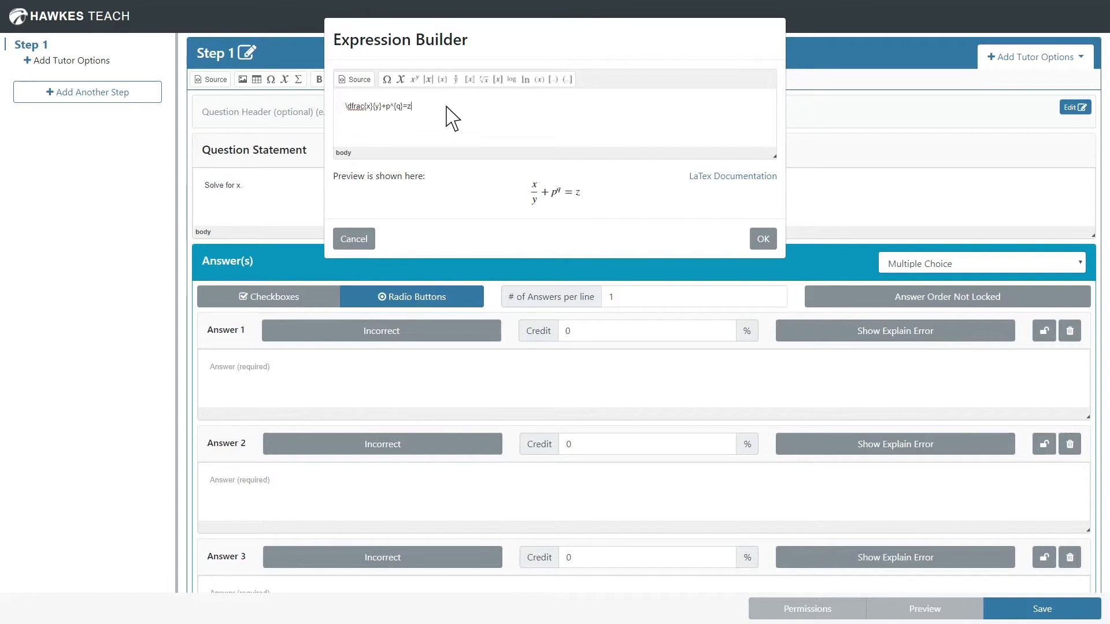
{"action": "type", "text": "\\pi"}
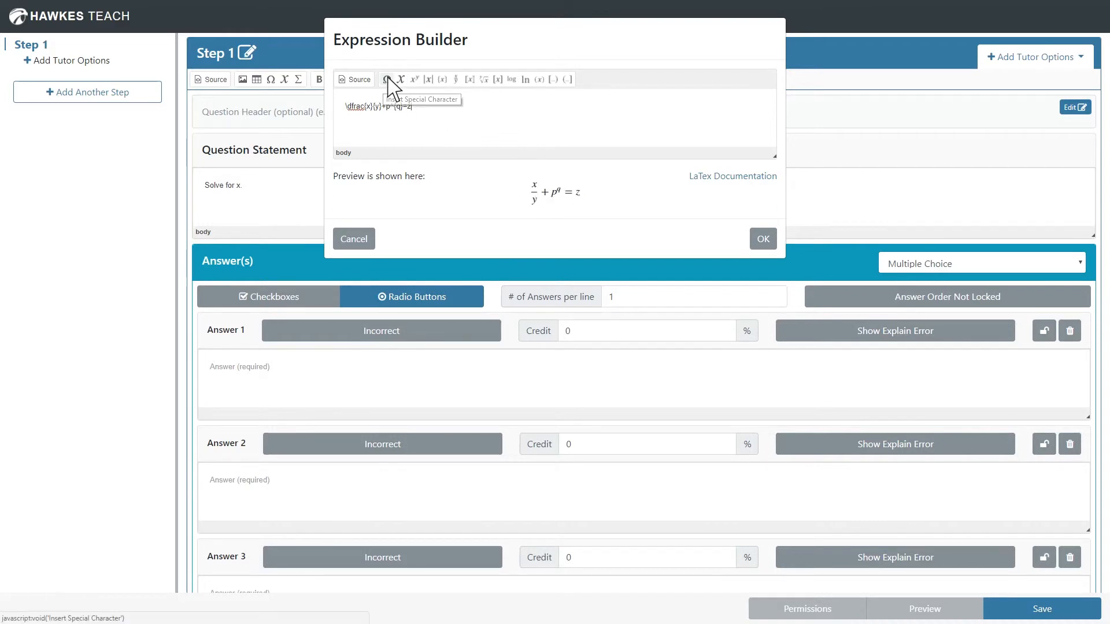
Add the small pi special character, insert the expression x/y + p^q = zπ and center it
{"action": "left_click", "coordinate": [387, 78]}
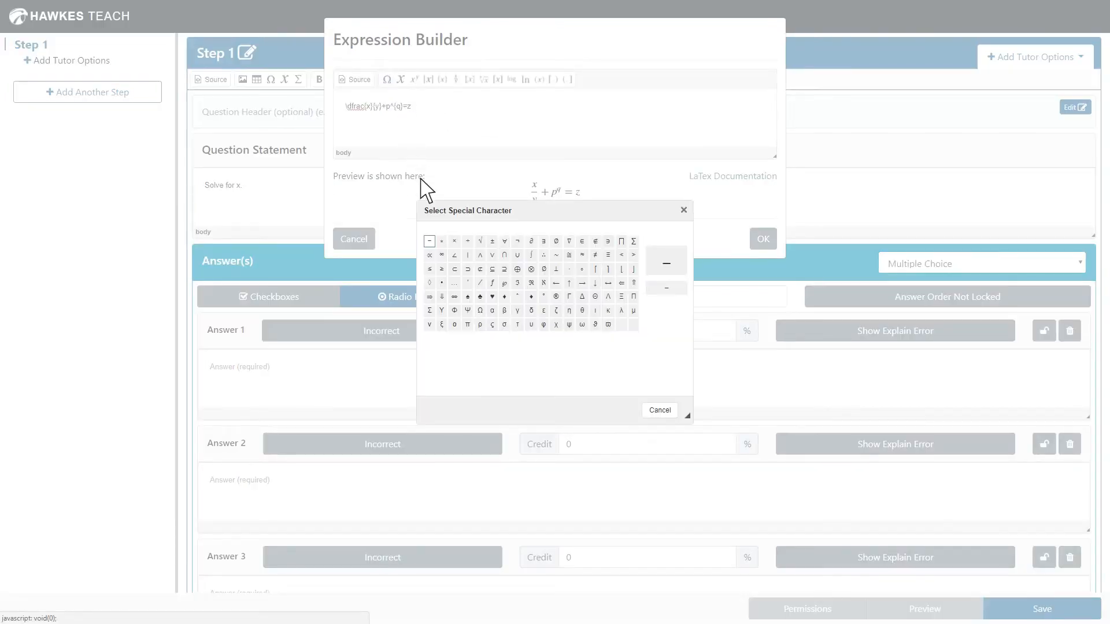
{"action": "mouse_move", "coordinate": [466, 324]}
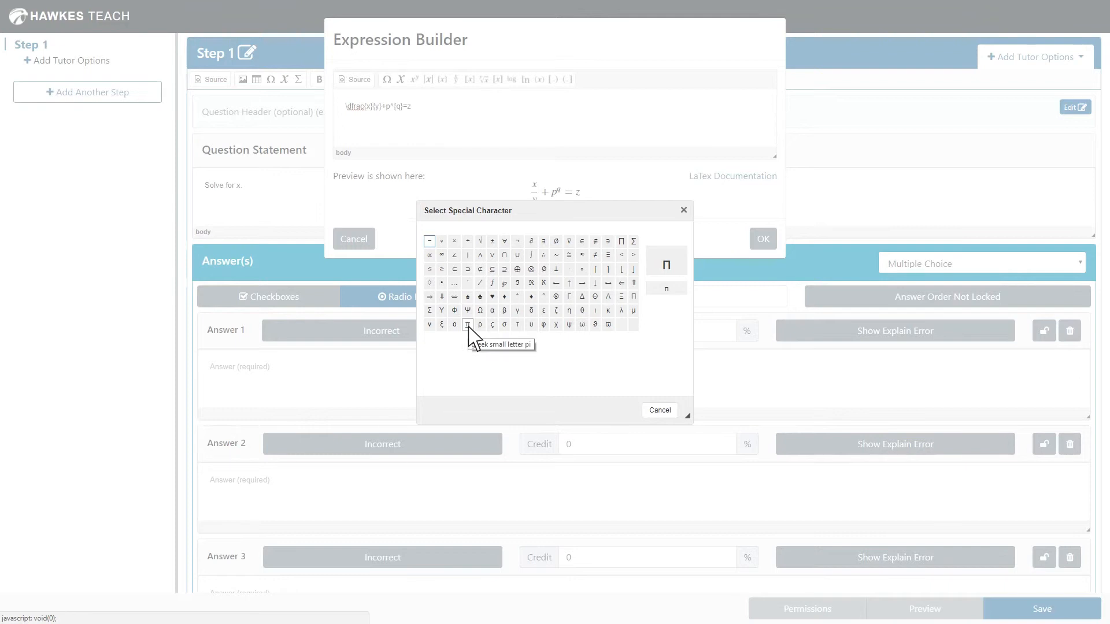
{"action": "left_click", "coordinate": [467, 324]}
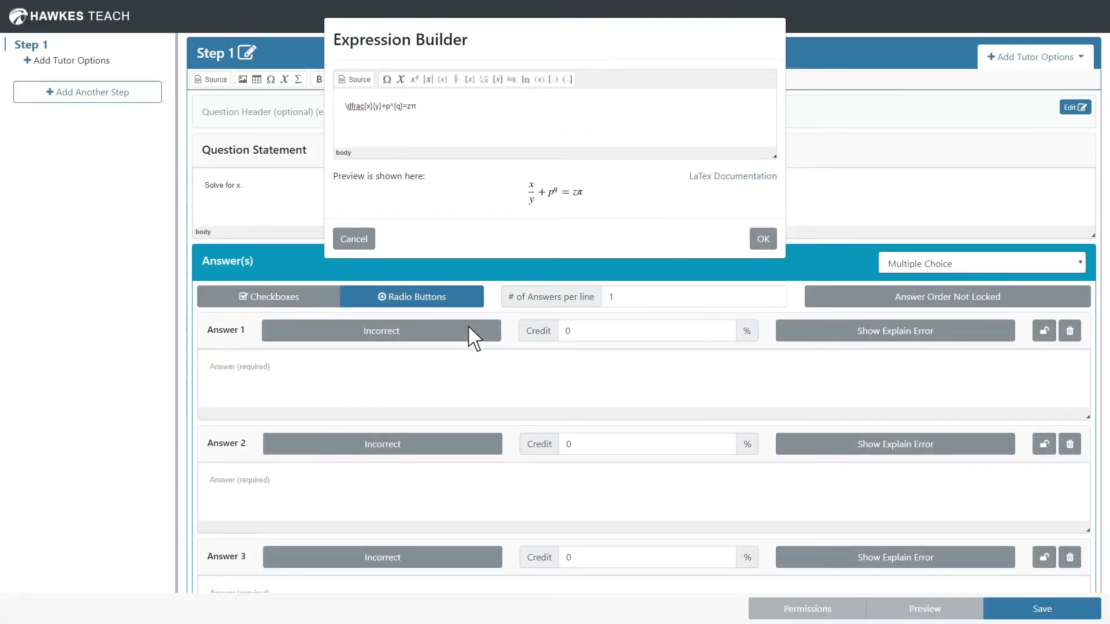
{"action": "left_click", "coordinate": [762, 238]}
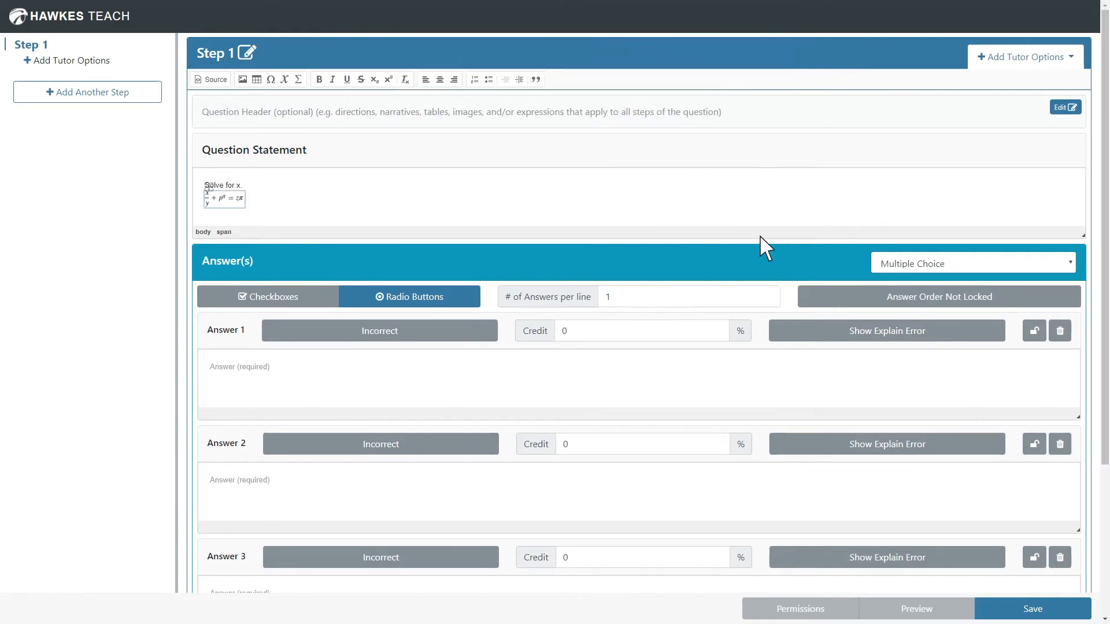
{"action": "left_click", "coordinate": [439, 79]}
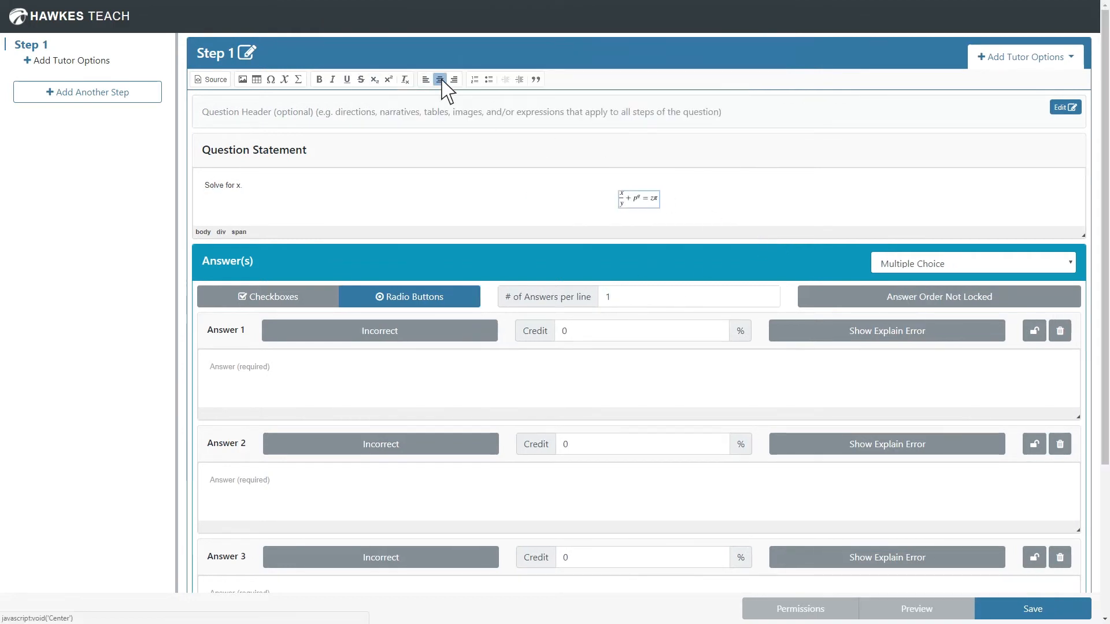